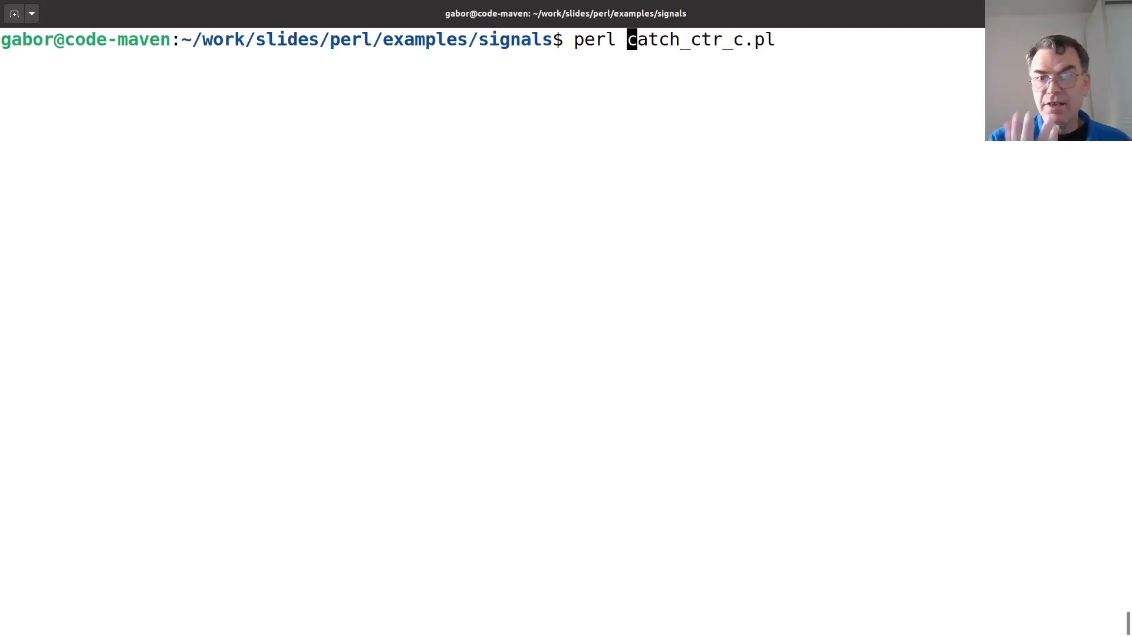
Run perl catch_ctr_c.pl and interrupt it twice with Ctrl-C so it quits.
{"action": "key", "text": "Return"}
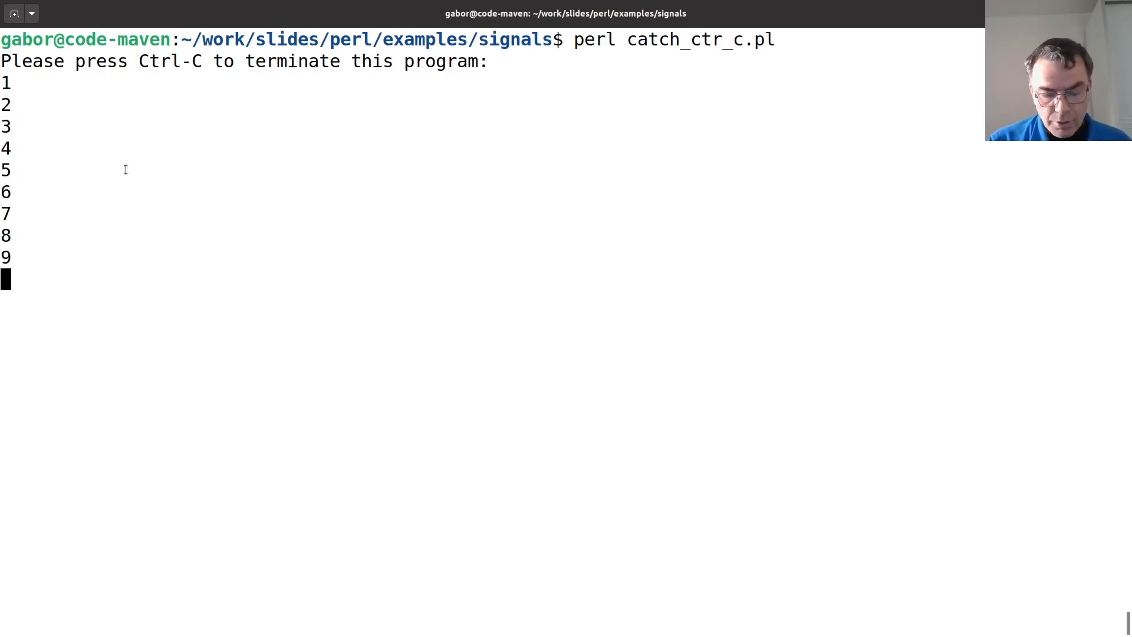
{"action": "key", "text": "ctrl+c"}
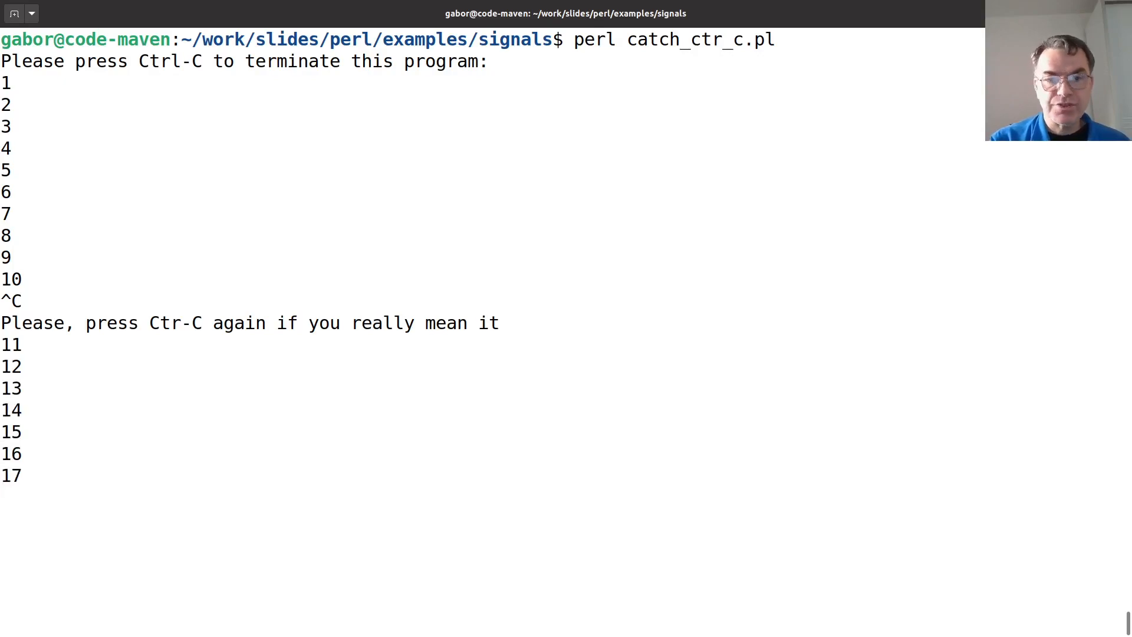
{"action": "key", "text": "ctrl+c"}
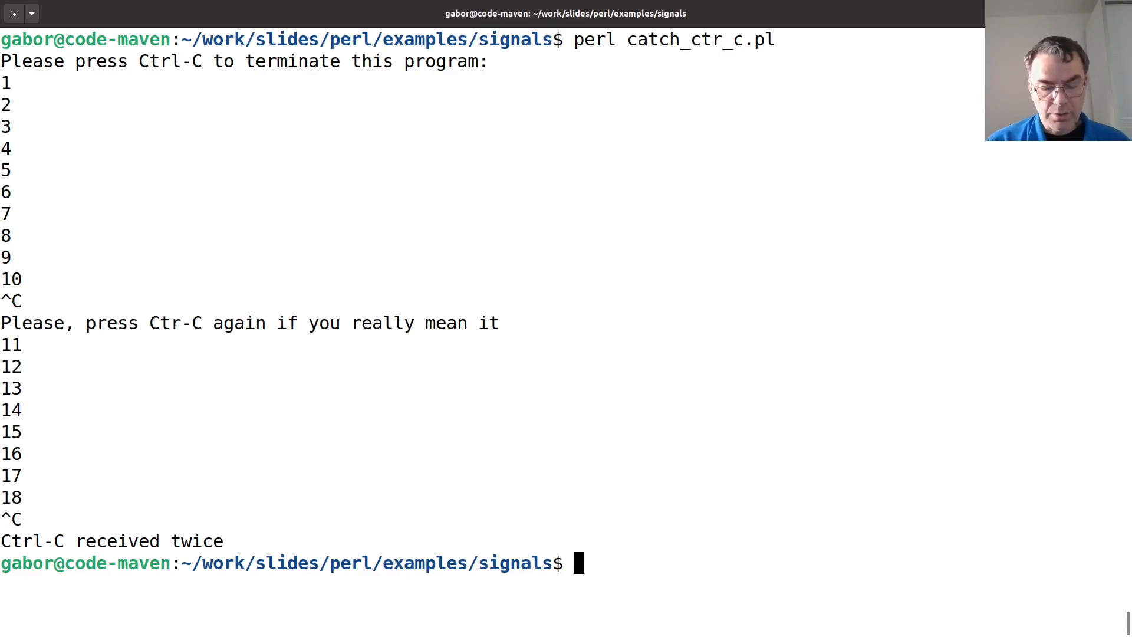
Edit the recalled command to vim catch_ctr_c.pl and open the script in Vim.
{"action": "type", "text": "perl catch_ctr_c.pl"}
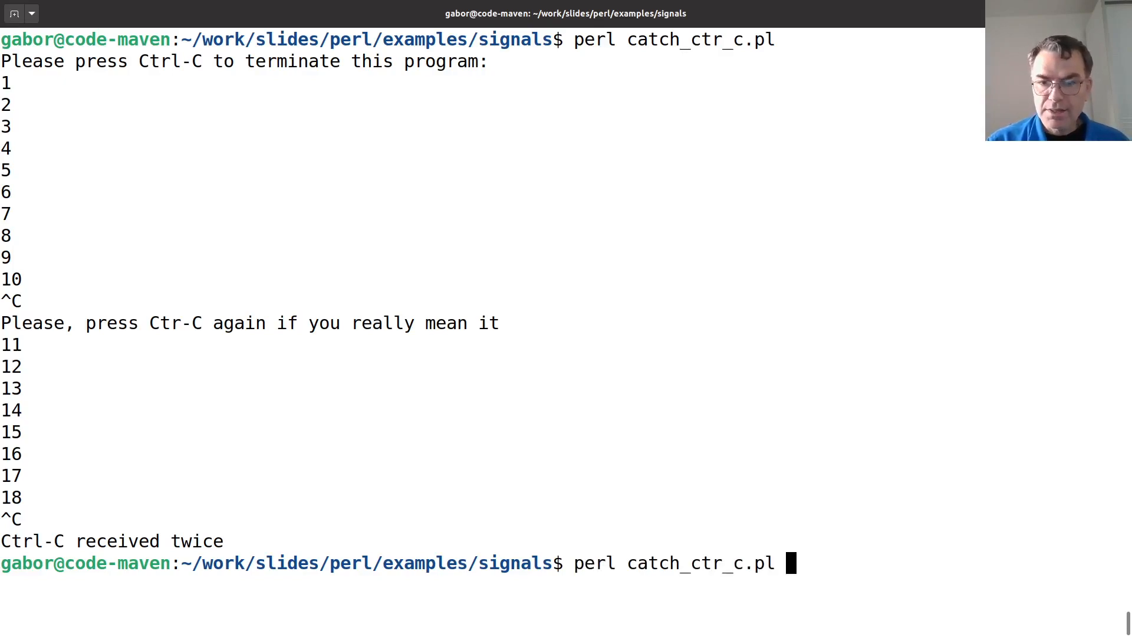
{"action": "type", "text": "vim"}
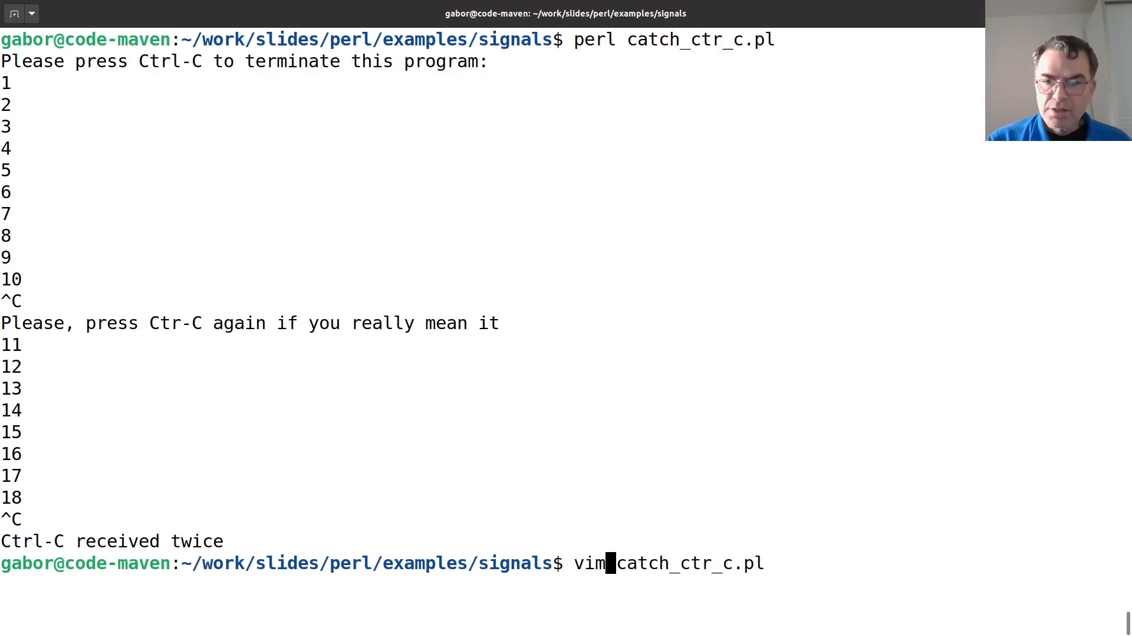
{"action": "key", "text": "Return"}
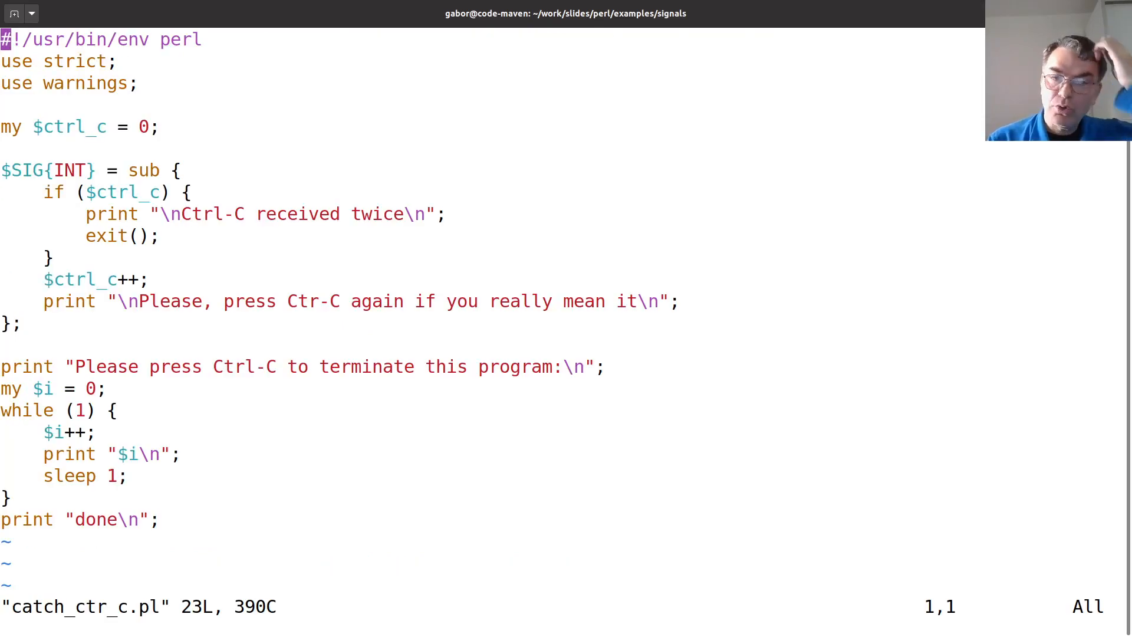
{"action": "mouse_move", "coordinate": [33, 191]}
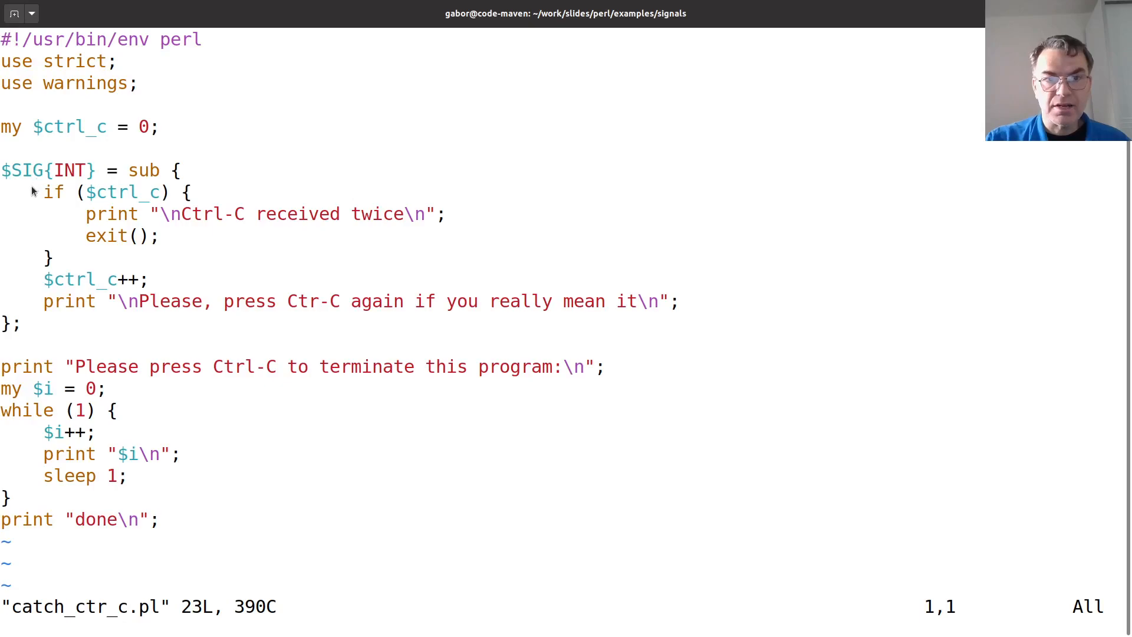
{"action": "mouse_move", "coordinate": [28, 200]}
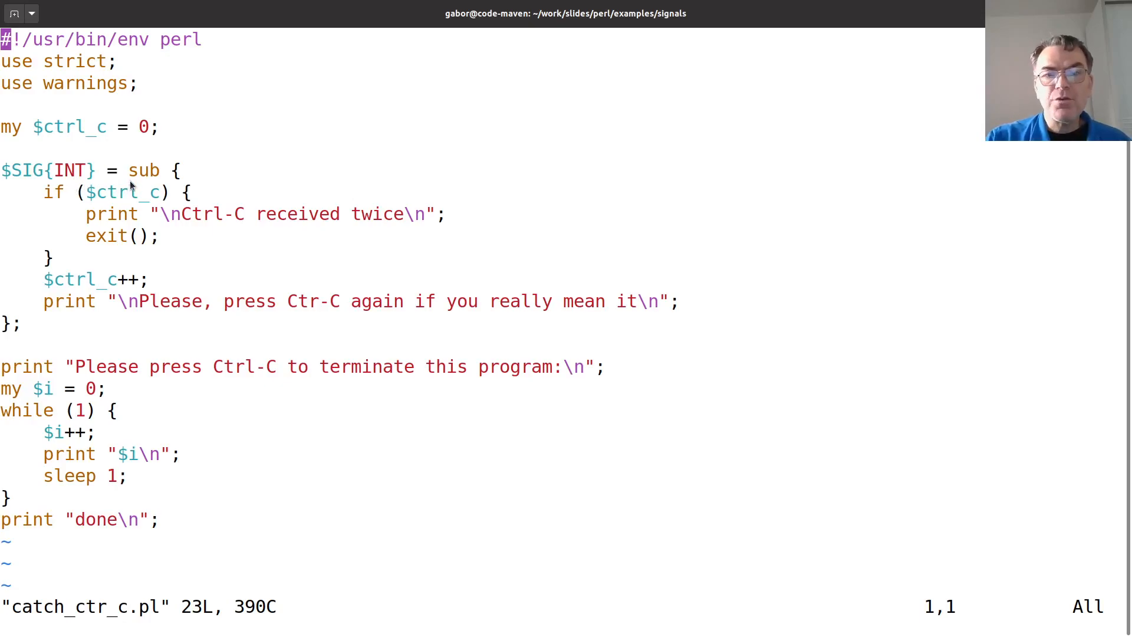
{"action": "mouse_move", "coordinate": [85, 179]}
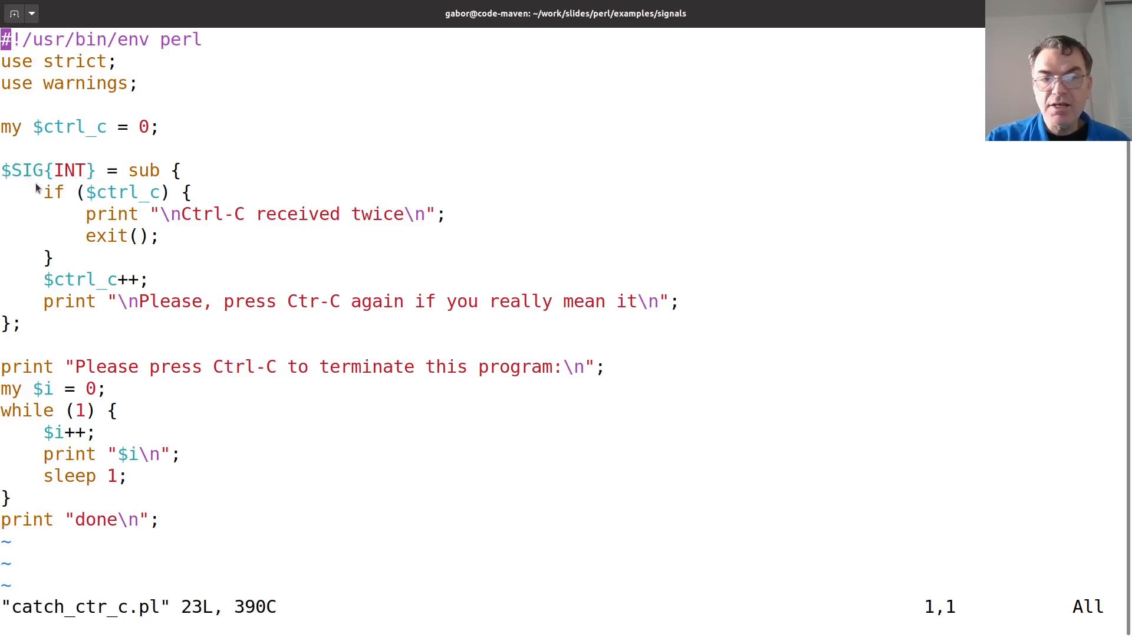
{"action": "mouse_move", "coordinate": [41, 209]}
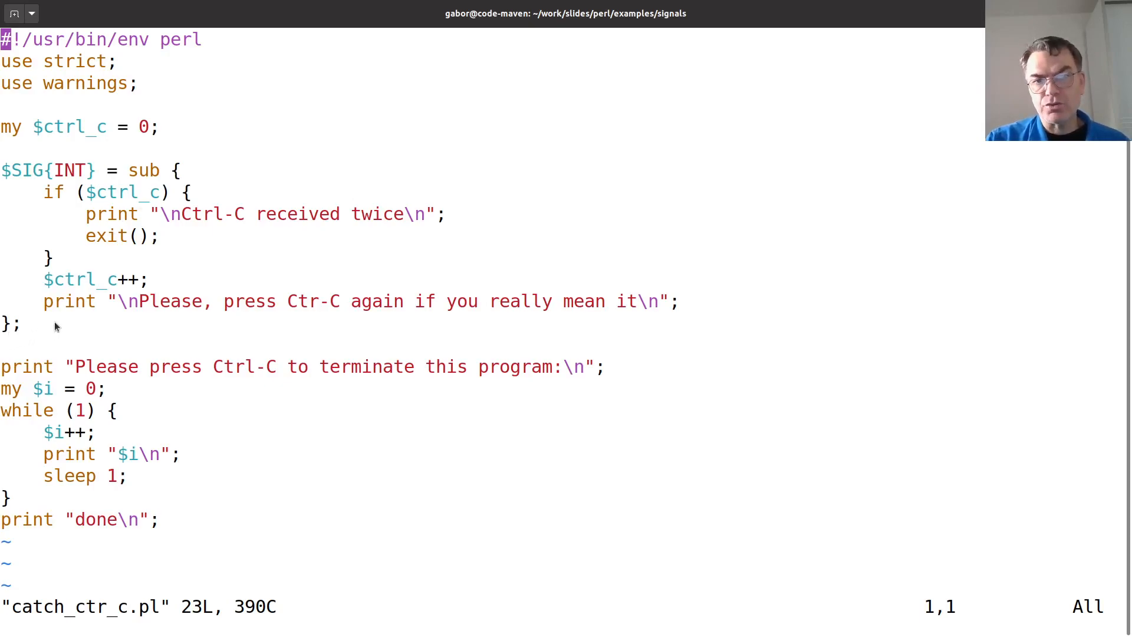
{"action": "mouse_move", "coordinate": [136, 200]}
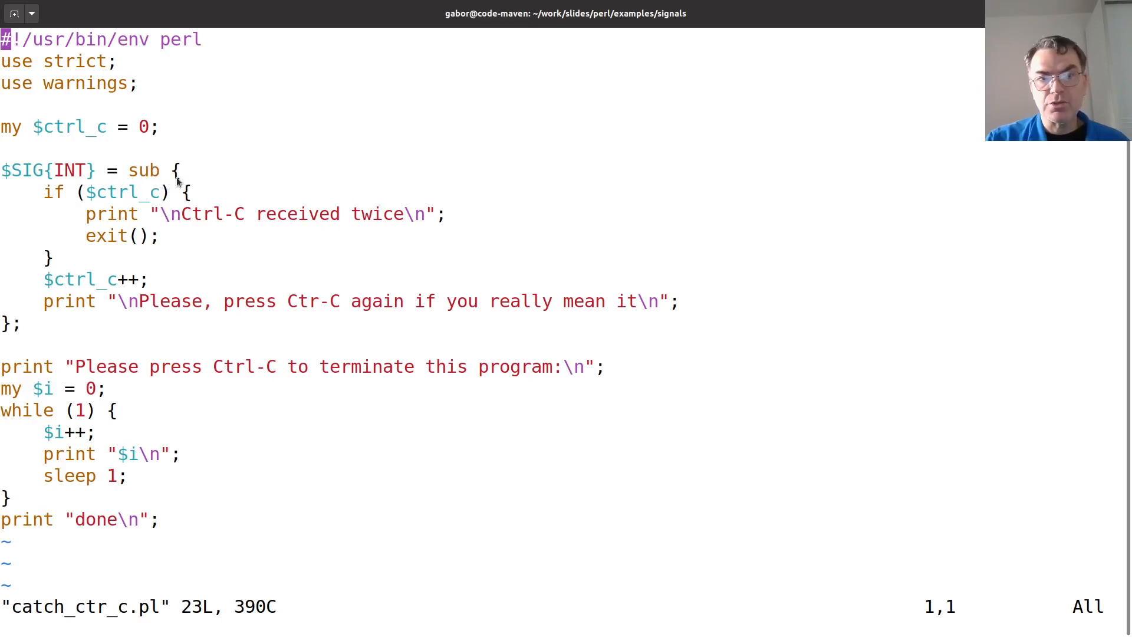
{"action": "mouse_move", "coordinate": [184, 179]}
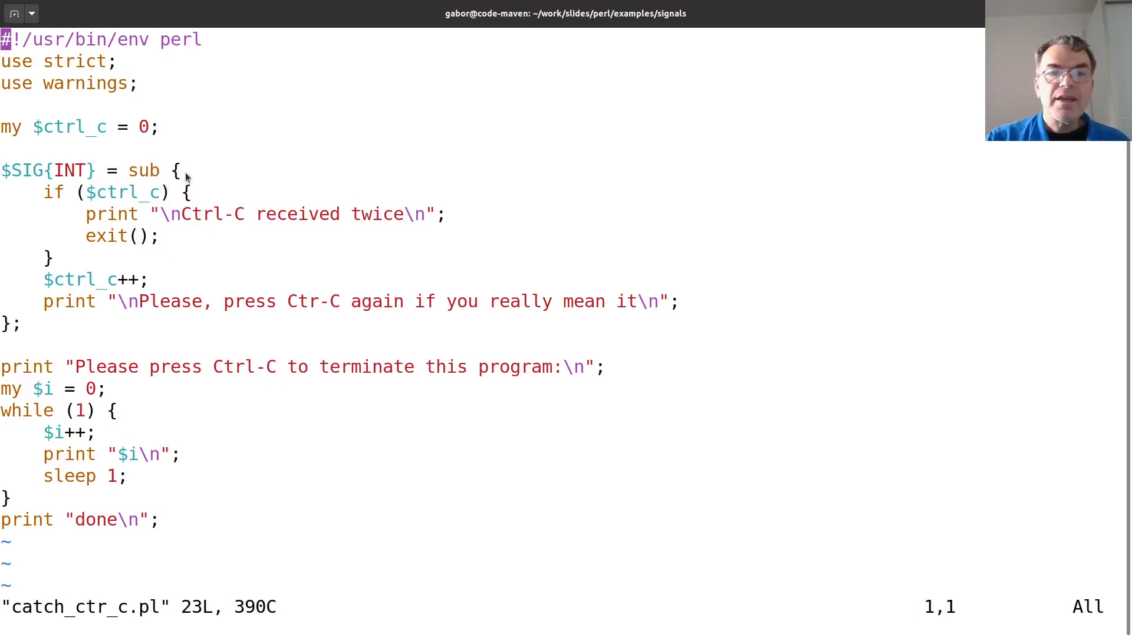
{"action": "mouse_move", "coordinate": [8, 340]}
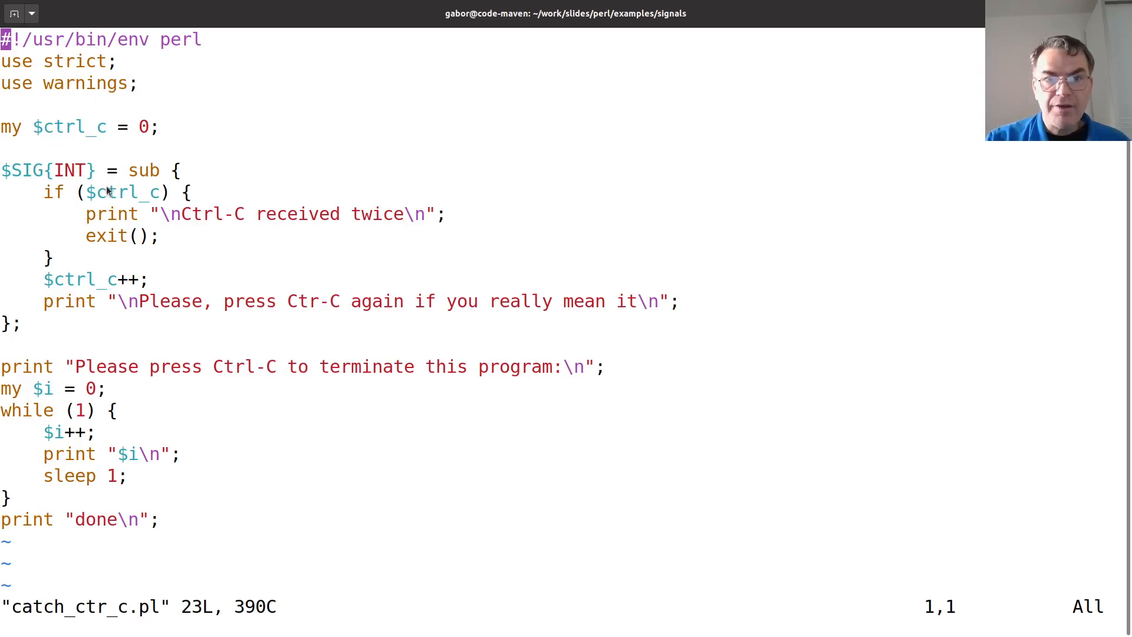
{"action": "mouse_move", "coordinate": [49, 139]}
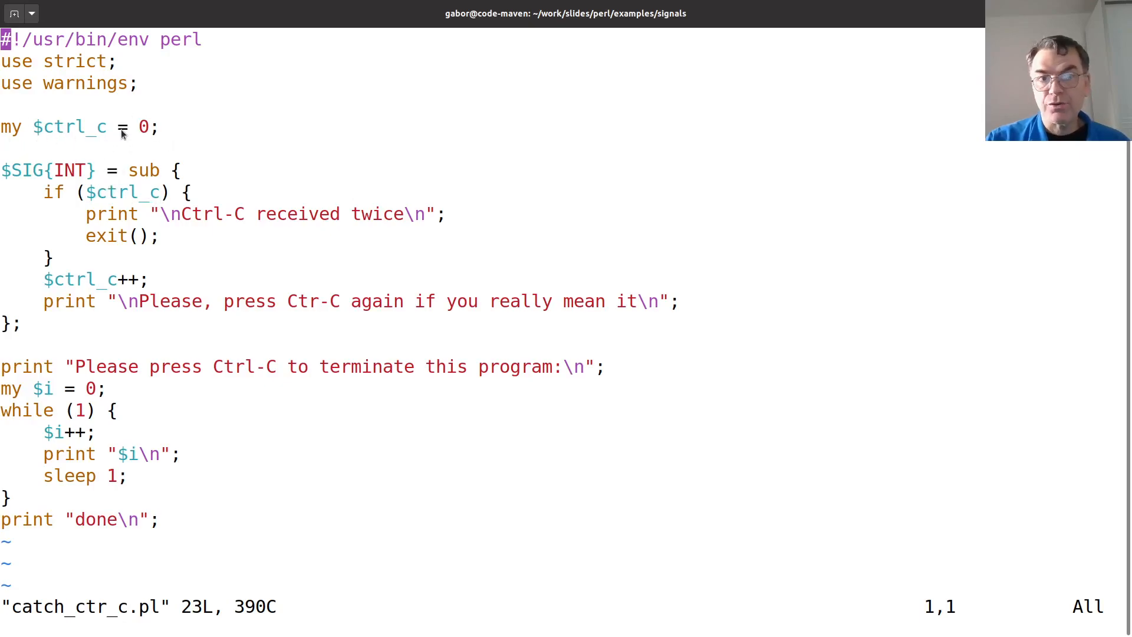
{"action": "mouse_move", "coordinate": [63, 202]}
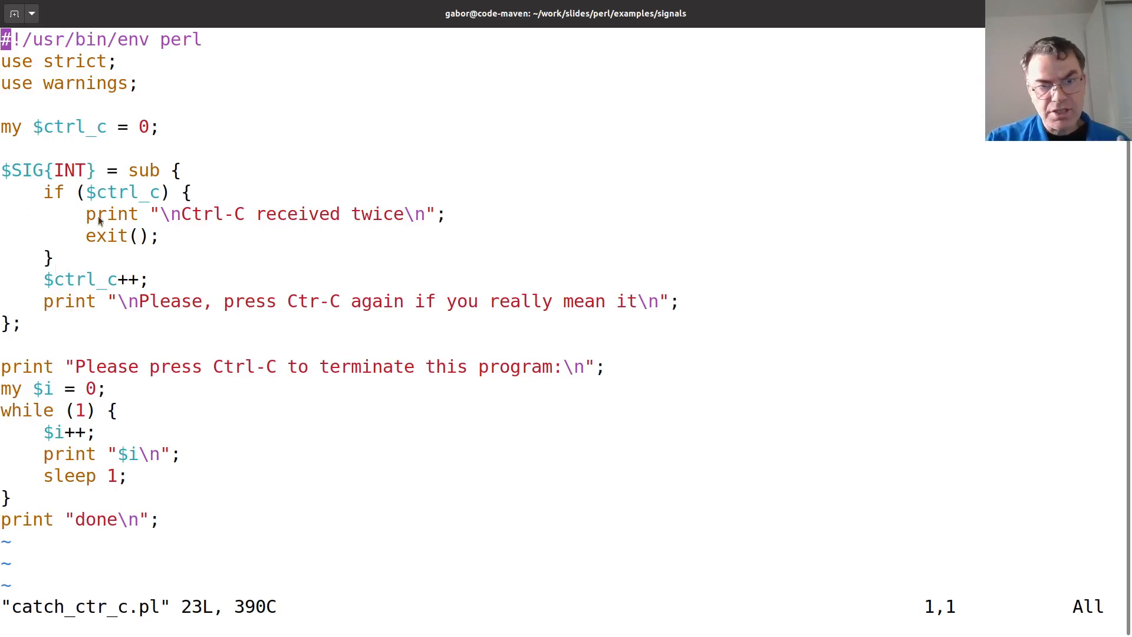
{"action": "mouse_move", "coordinate": [61, 496]}
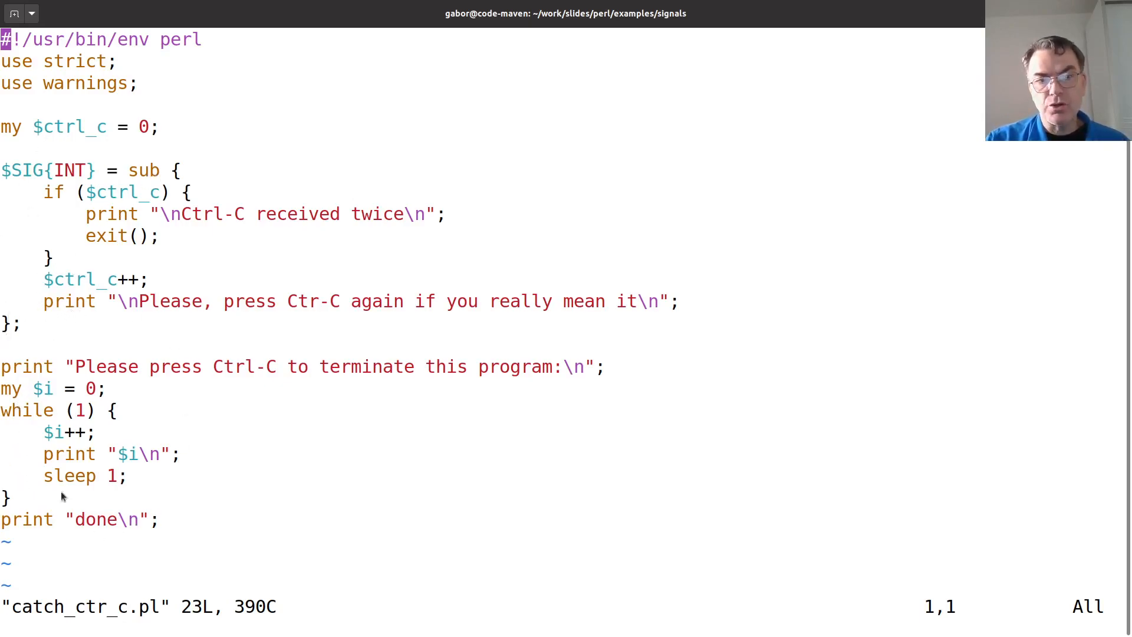
{"action": "mouse_move", "coordinate": [132, 521]}
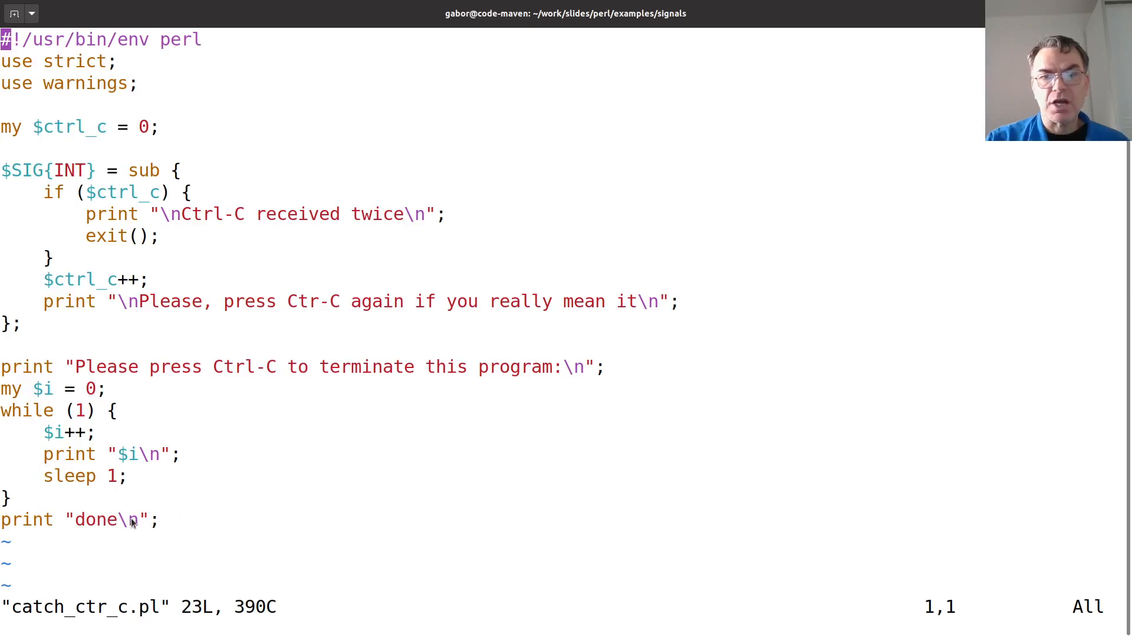
{"action": "mouse_move", "coordinate": [123, 300]}
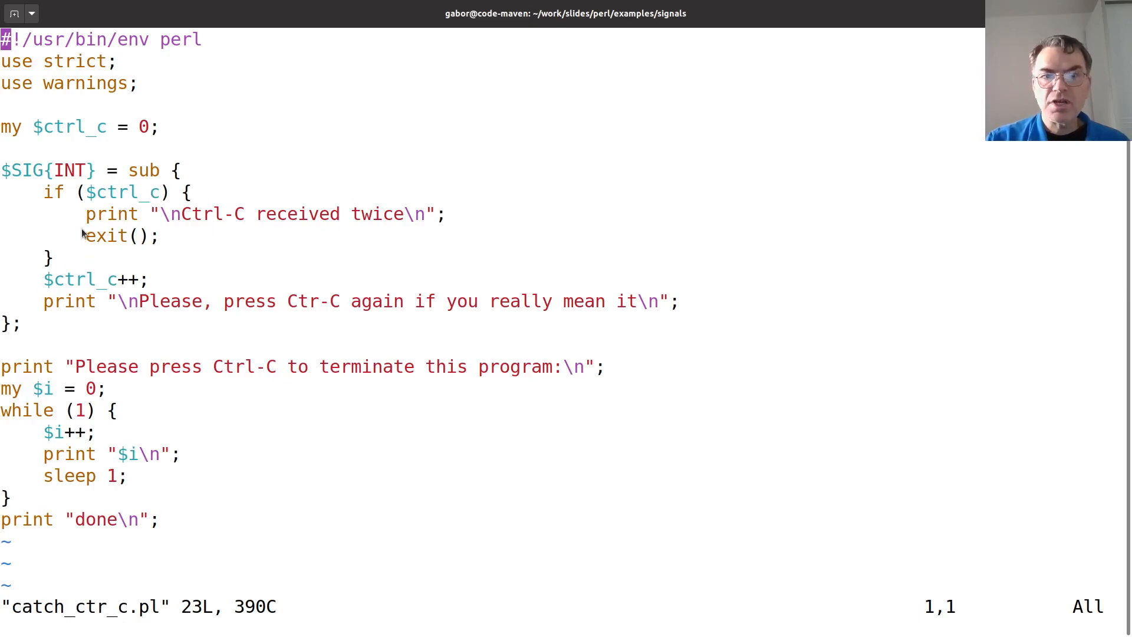
{"action": "mouse_move", "coordinate": [415, 222]}
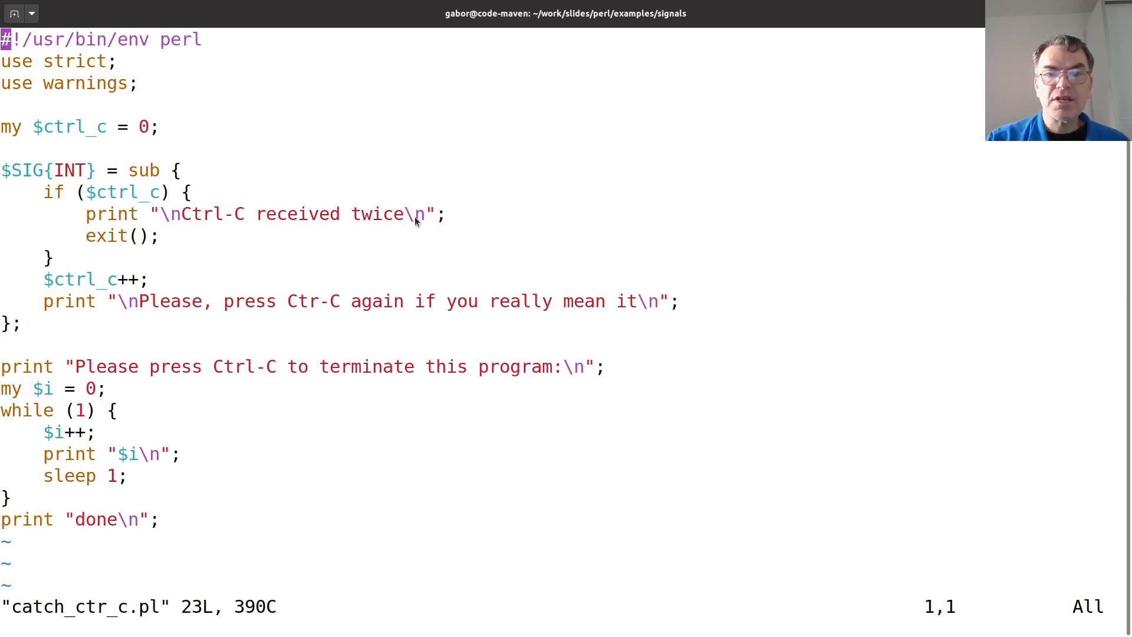
{"action": "mouse_move", "coordinate": [192, 243]}
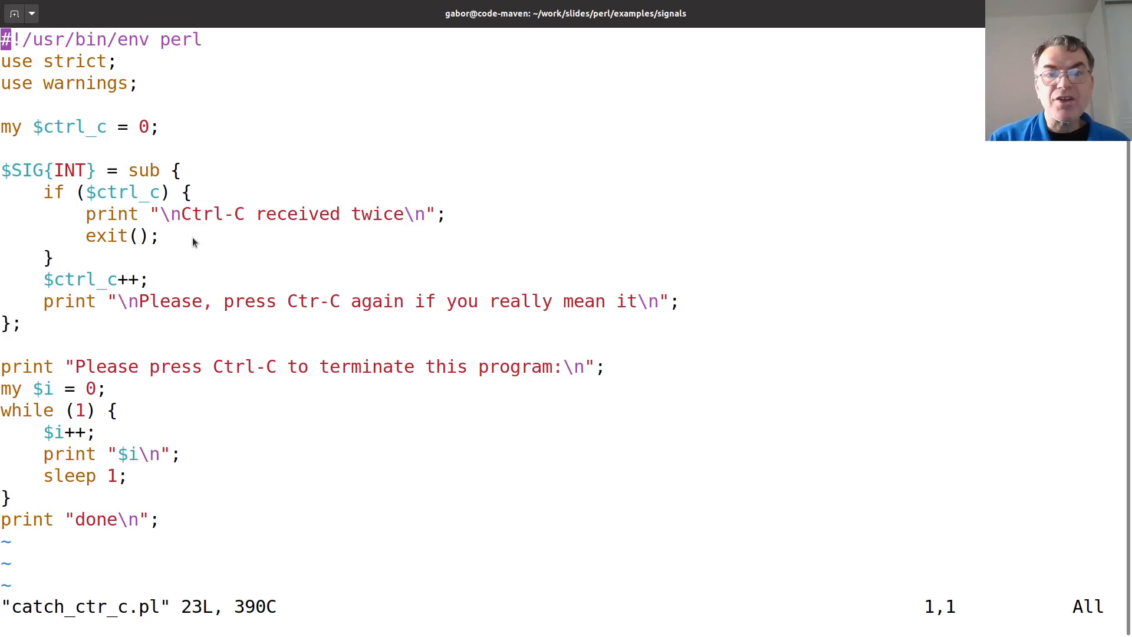
{"action": "mouse_move", "coordinate": [108, 263]}
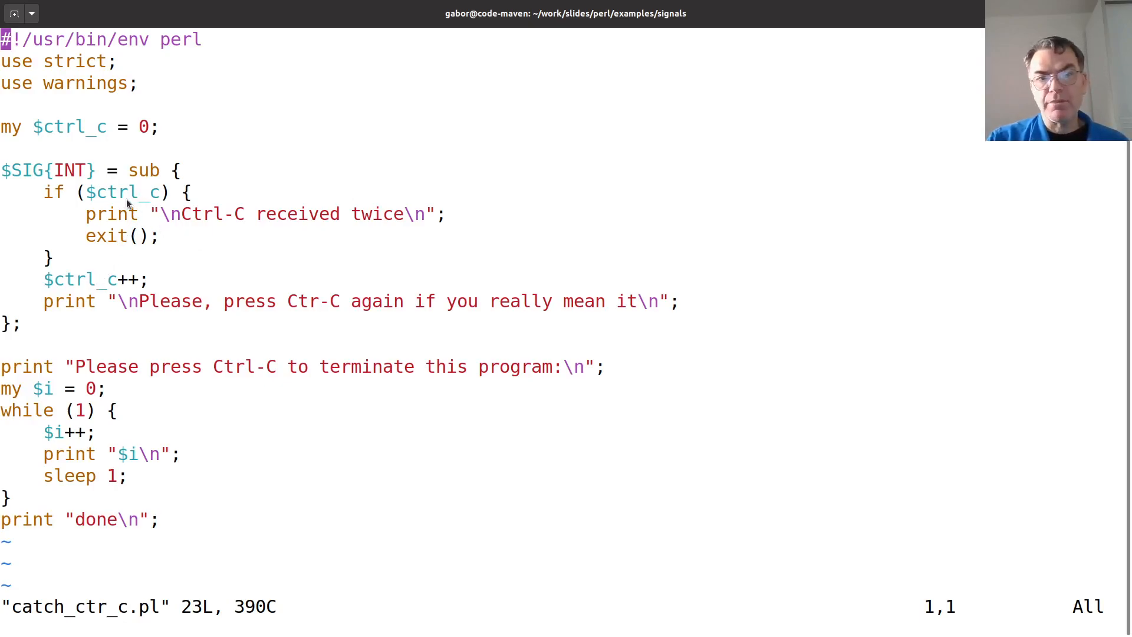
{"action": "mouse_move", "coordinate": [132, 249]}
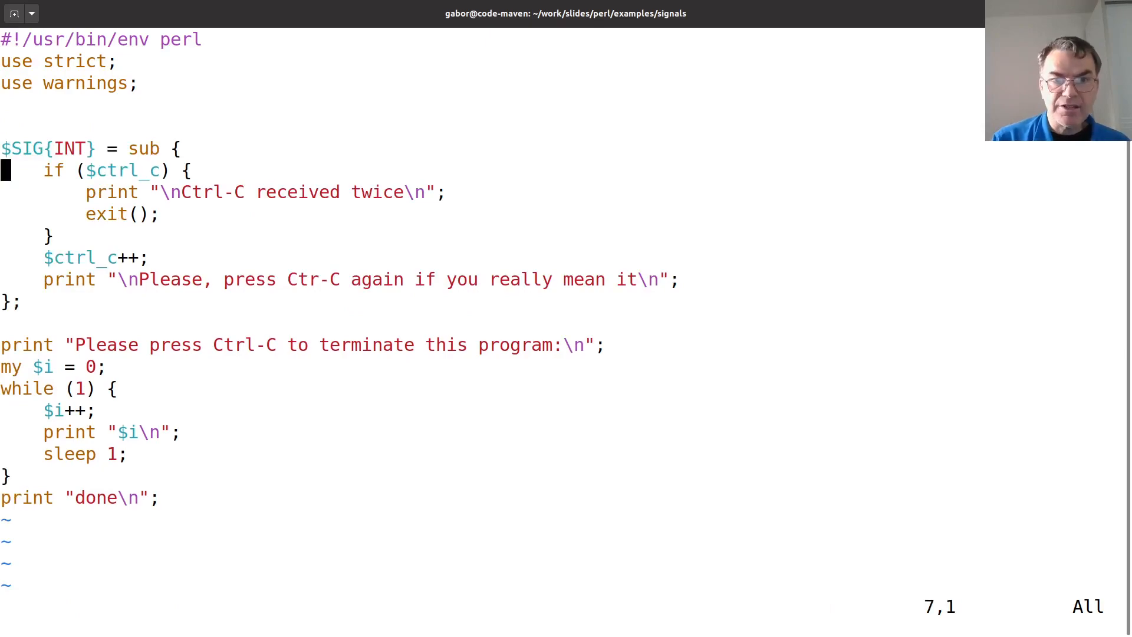
Declare state $ctrl_c = 0; inside the handler and add a use 5.x version line.
{"action": "type", "text": "$ctrl_c = 0;"}
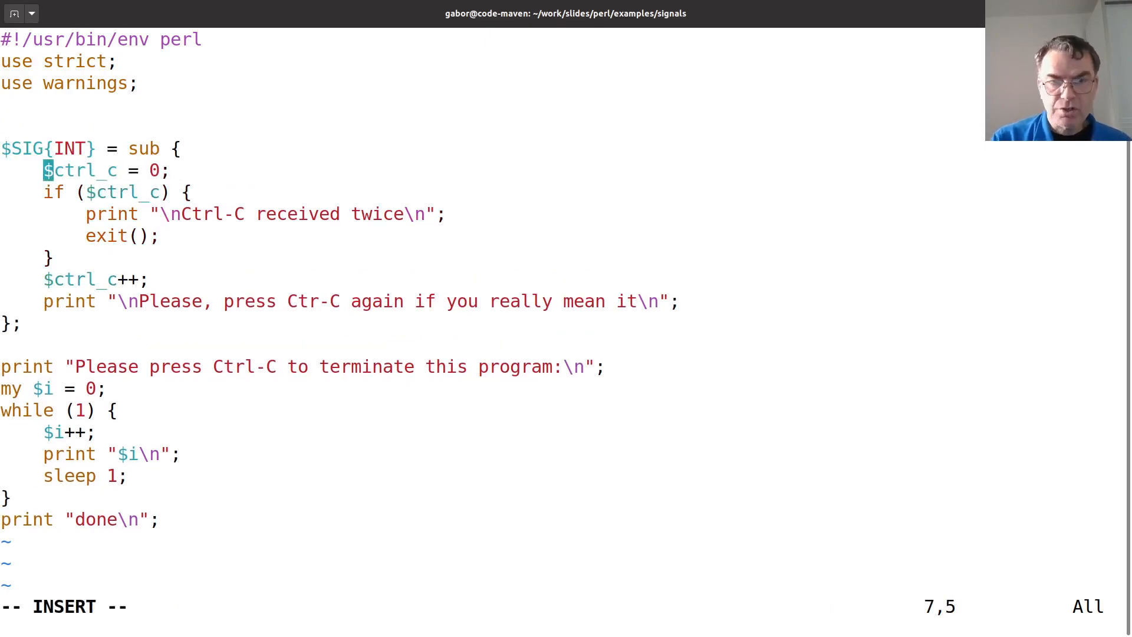
{"action": "type", "text": "state"}
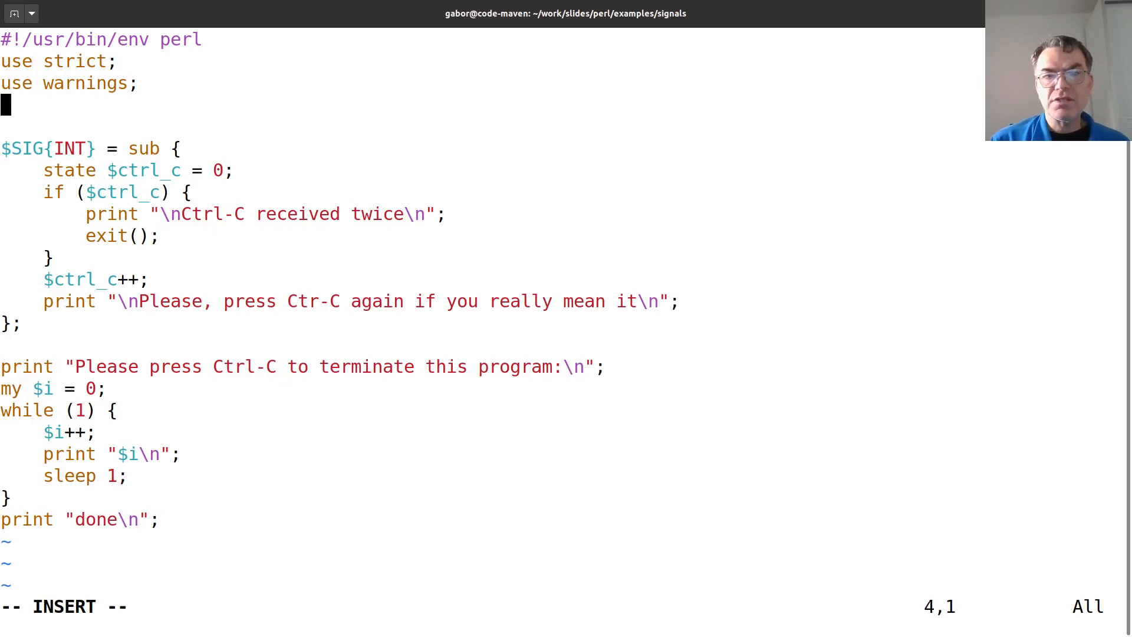
{"action": "type", "text": "use 5."}
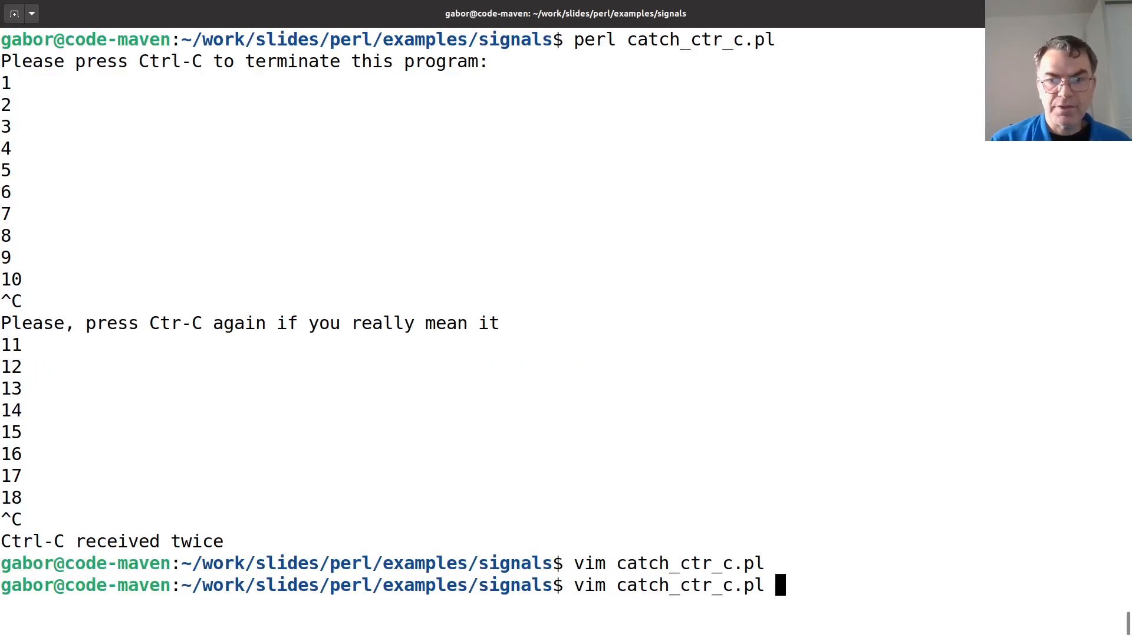
Run the updated catch_ctr_c.pl and interrupt it until it exits on the second Ctrl-C.
{"action": "key", "text": "Return"}
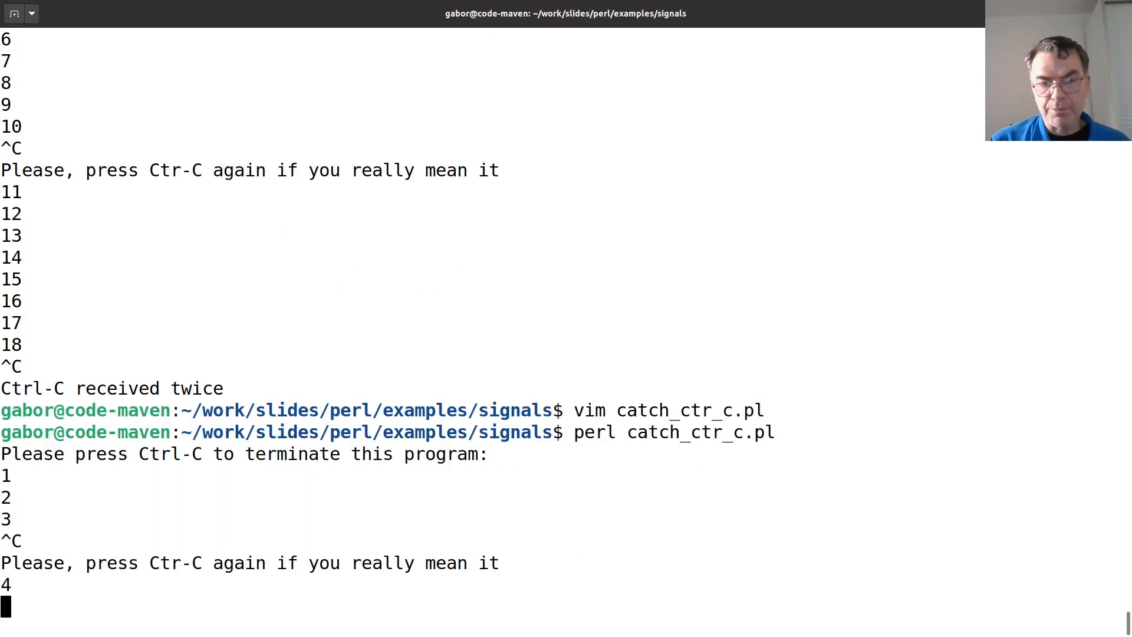
{"action": "key", "text": "ctrl+c"}
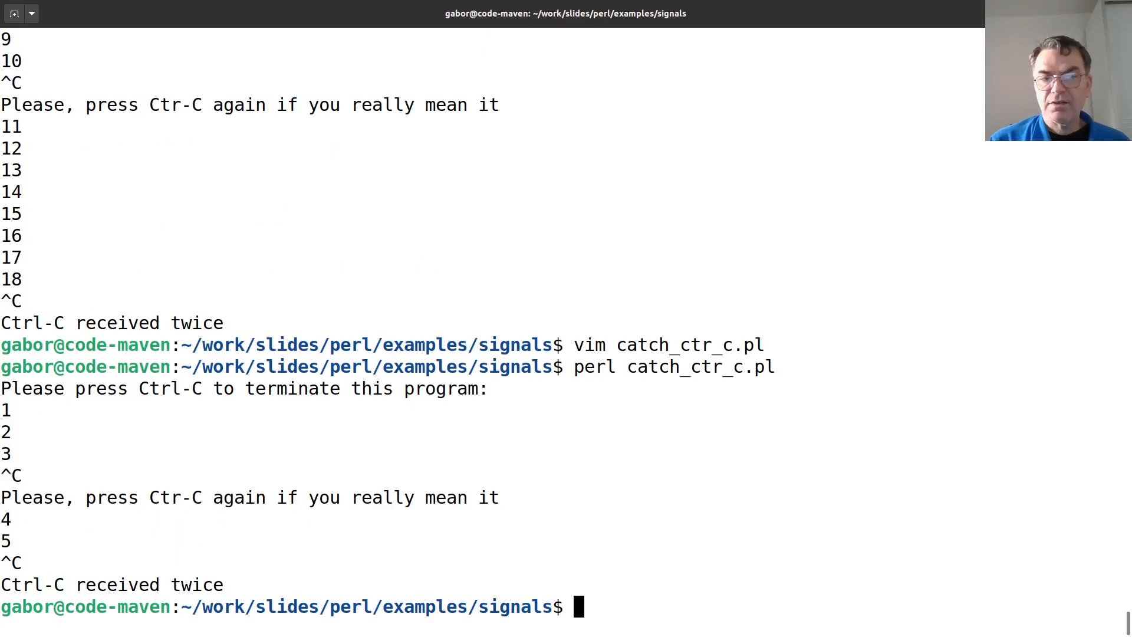